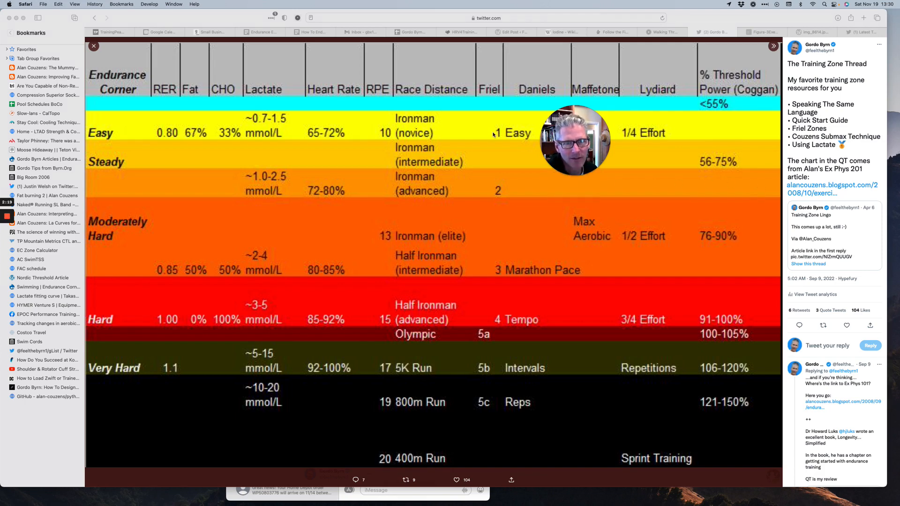
mouse_move(488, 256)
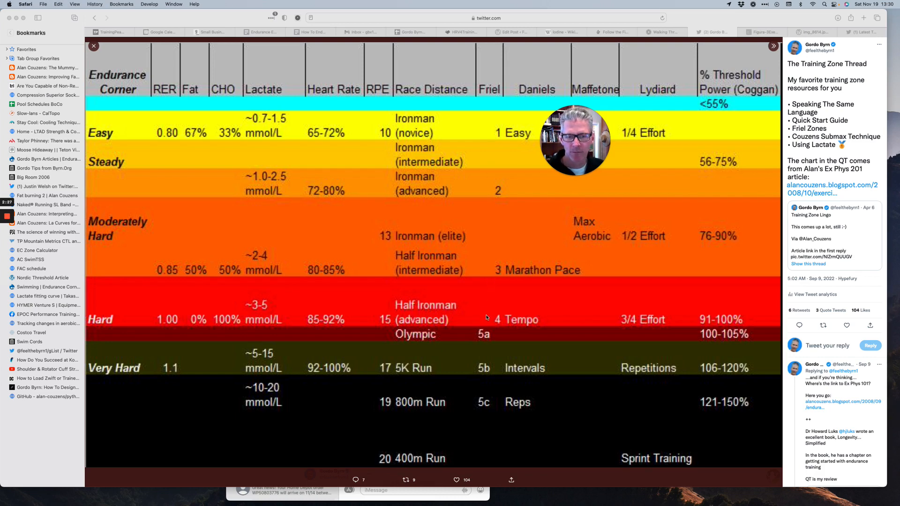
mouse_move(483, 353)
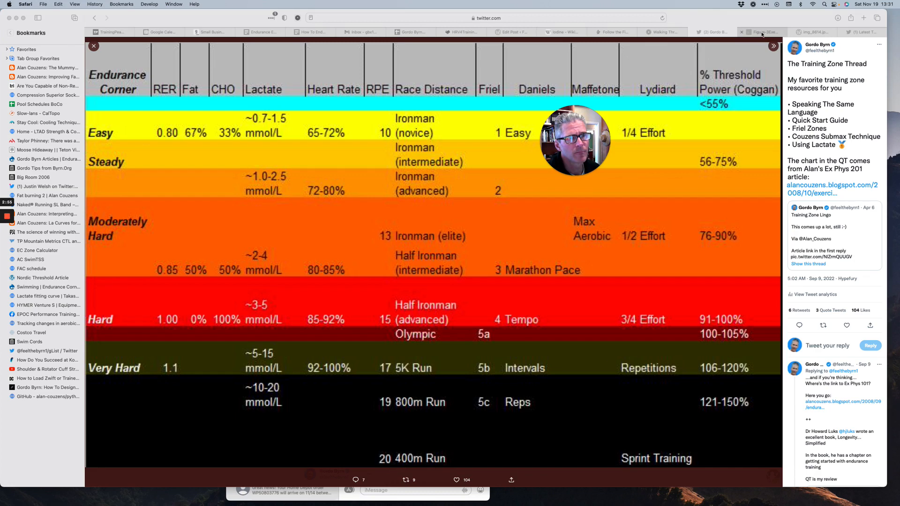
Step: Show the ResearchGate Figura-3 figure of rest-to-extreme exercise intensity domains
left_click(763, 31)
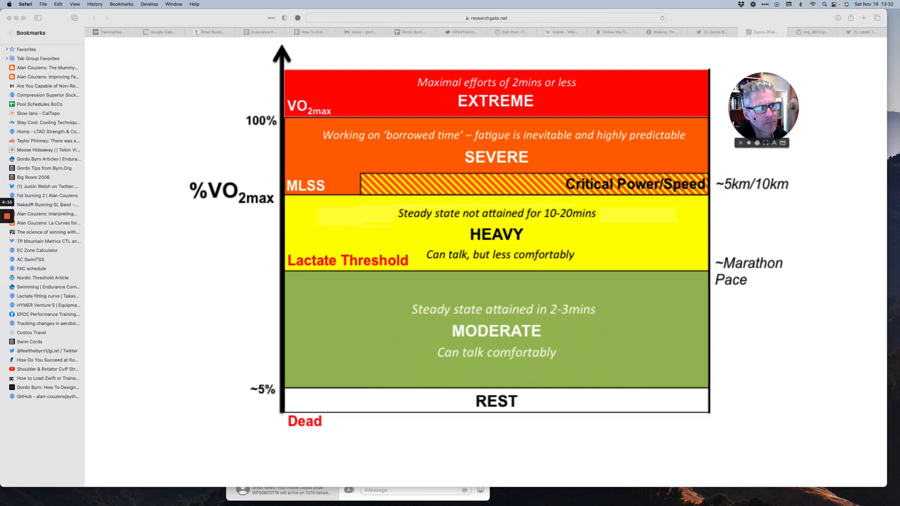
Step: Show the img_8814 hand-drawn lactate curve with Zones 0–4 and thresholds
left_click(812, 32)
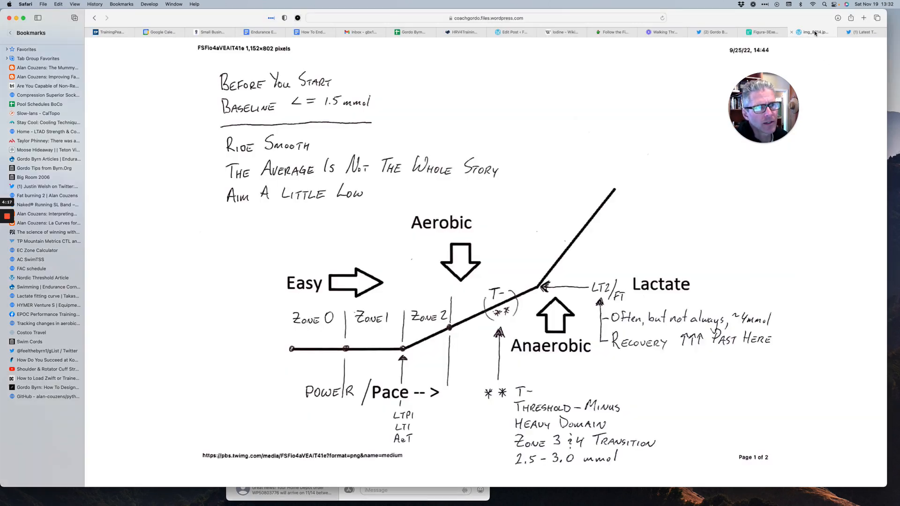
mouse_move(812, 31)
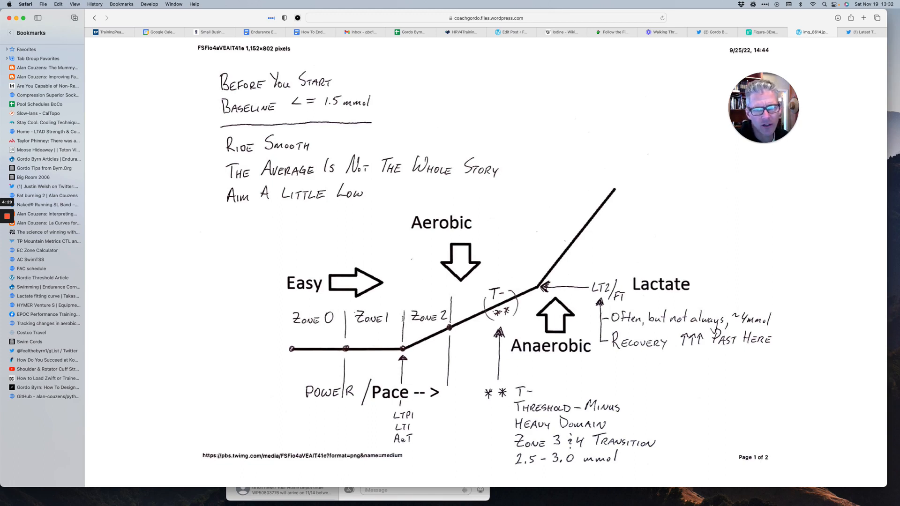
mouse_move(626, 138)
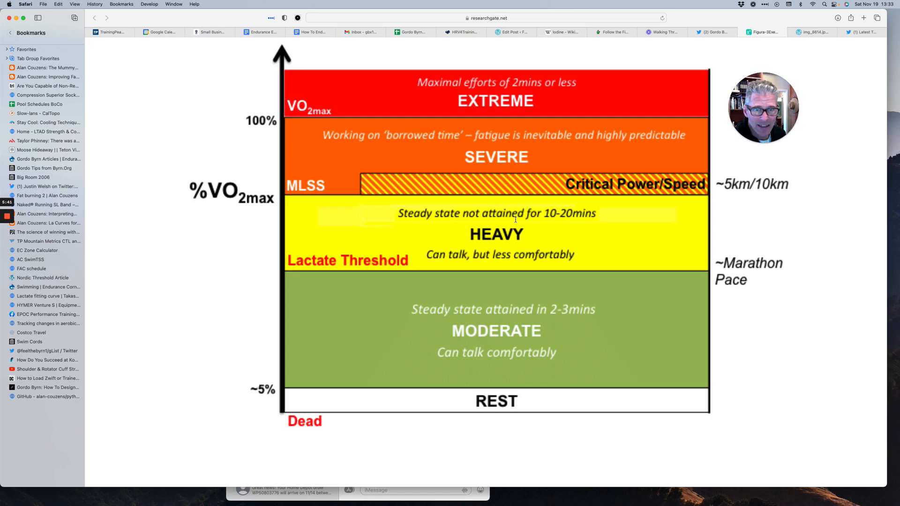
mouse_move(494, 222)
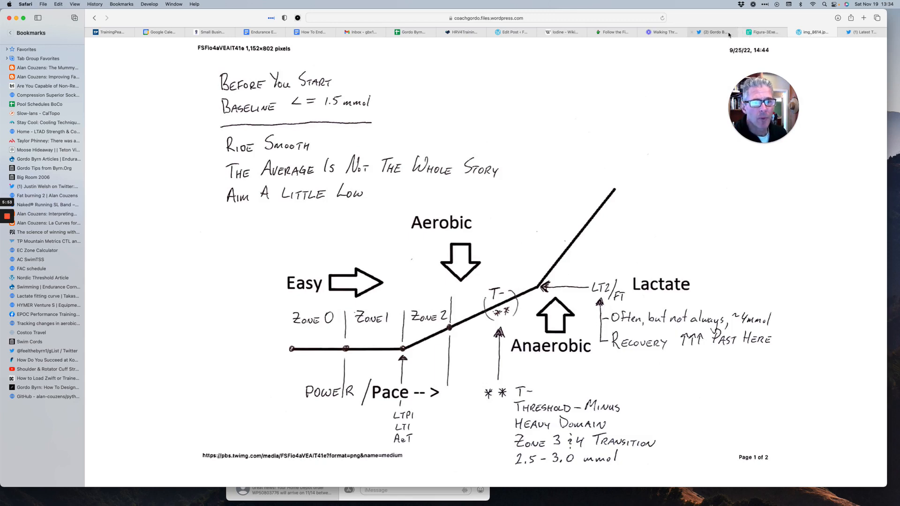
left_click(711, 31)
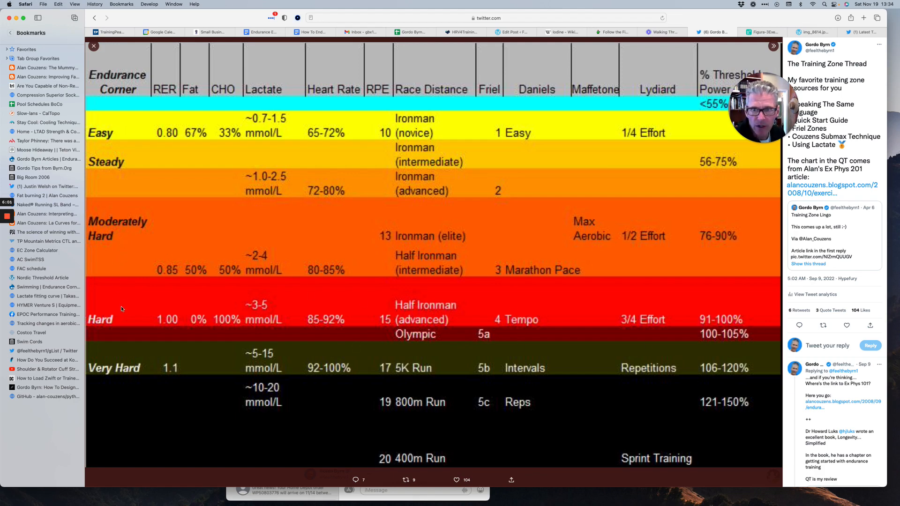
mouse_move(598, 336)
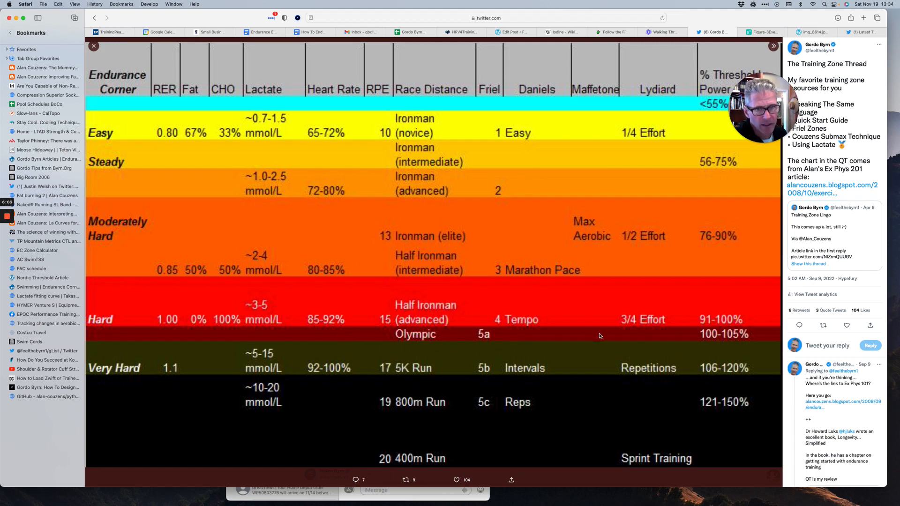
mouse_move(349, 371)
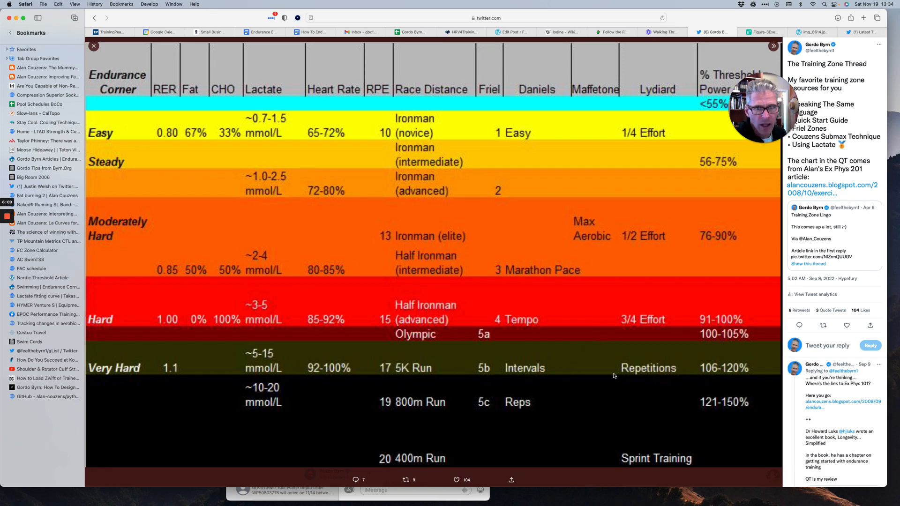
left_click(812, 32)
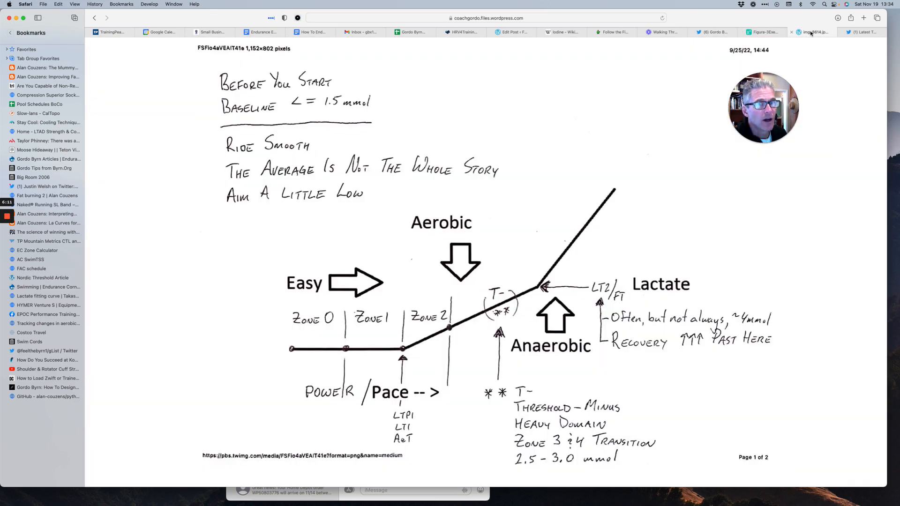
Step: Briefly revisit the intensity domains figure, then the Gordo Byrn training-zone tweet
left_click(763, 31)
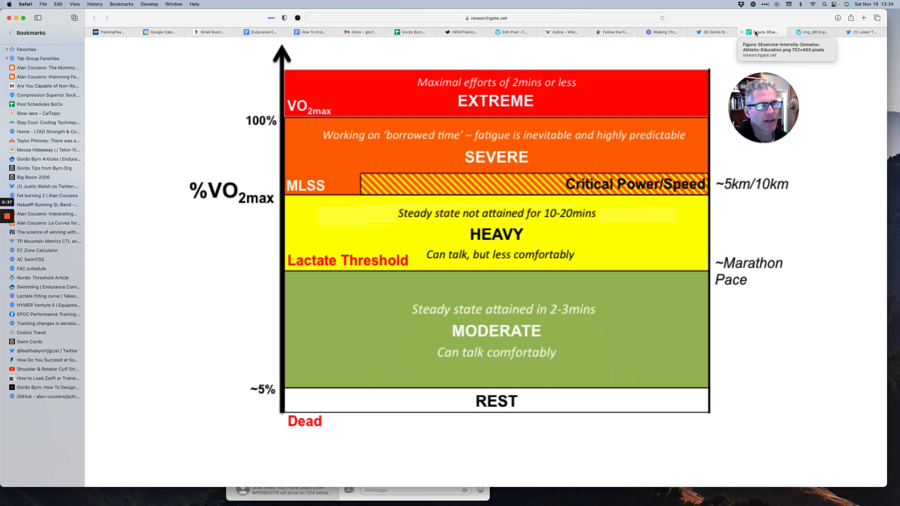
left_click(711, 31)
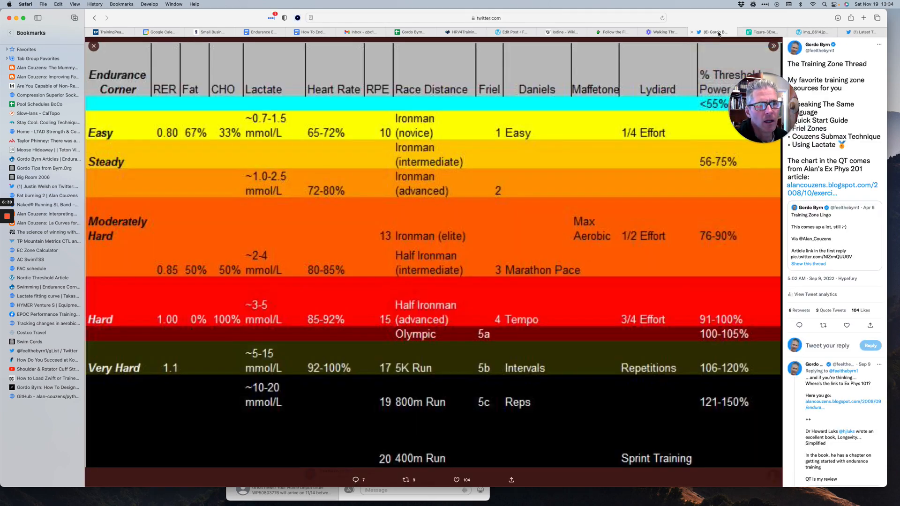